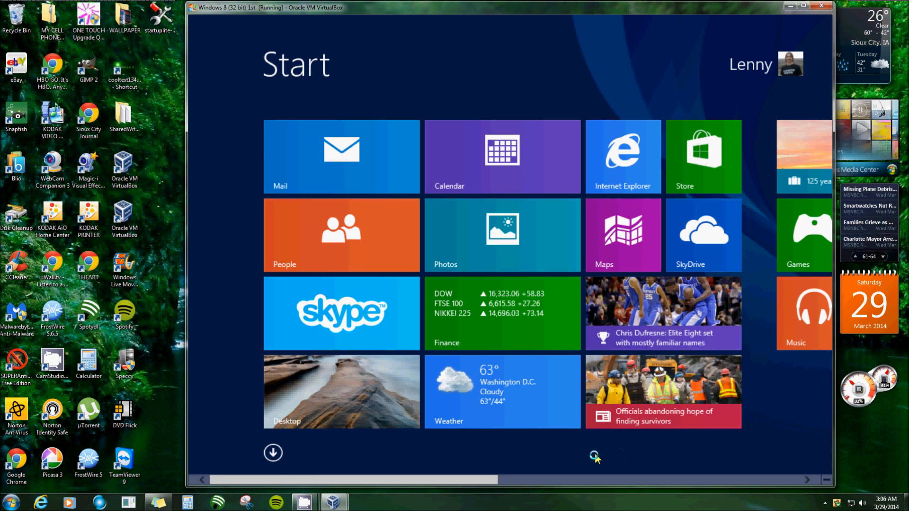
mouse_move(571, 462)
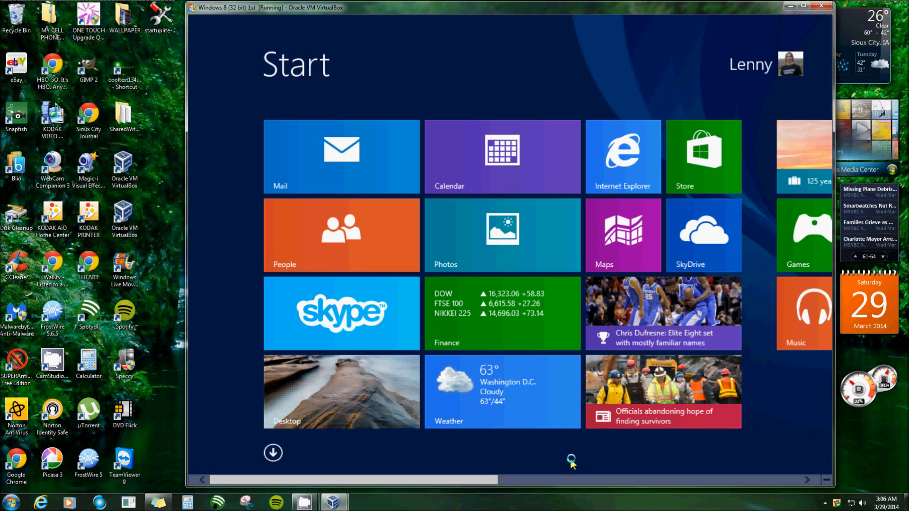
mouse_move(498, 462)
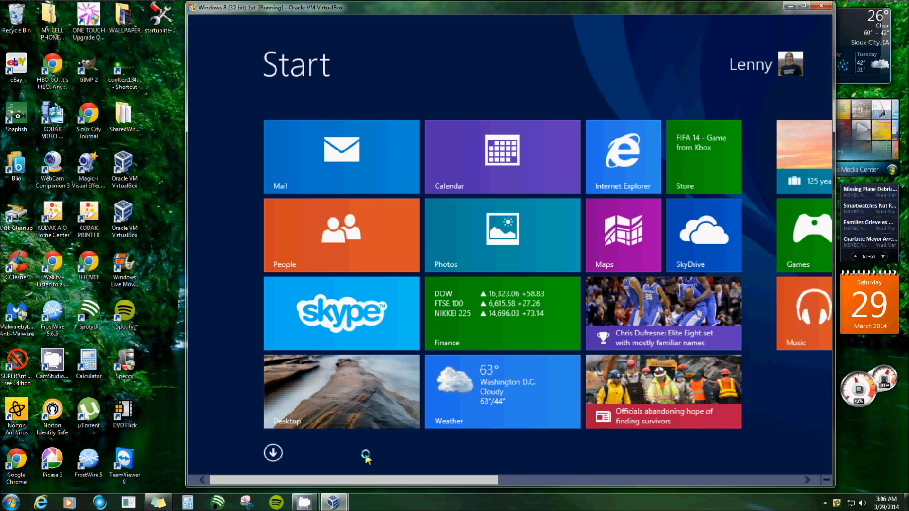
mouse_move(469, 315)
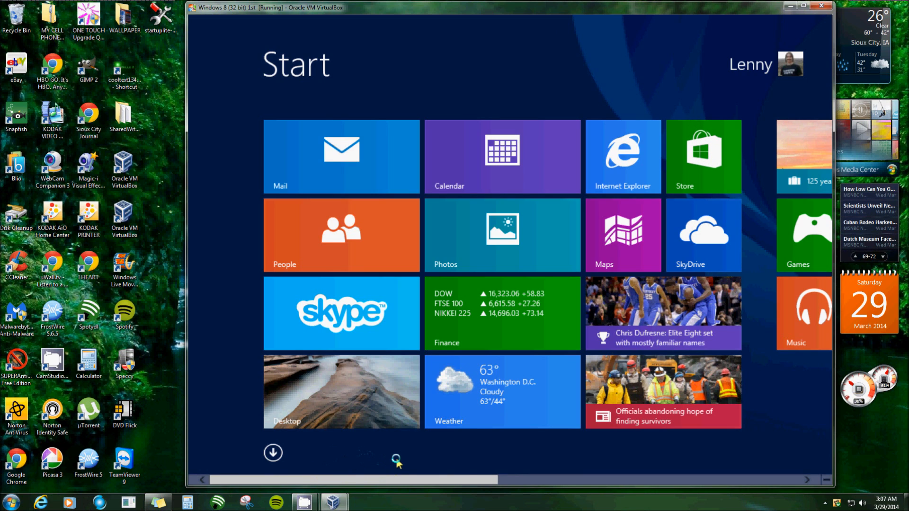
mouse_move(371, 457)
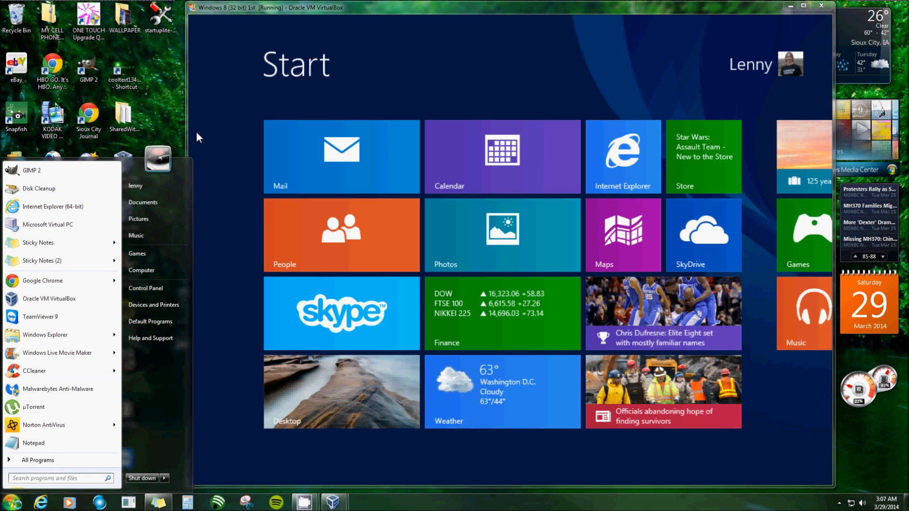
mouse_move(58, 352)
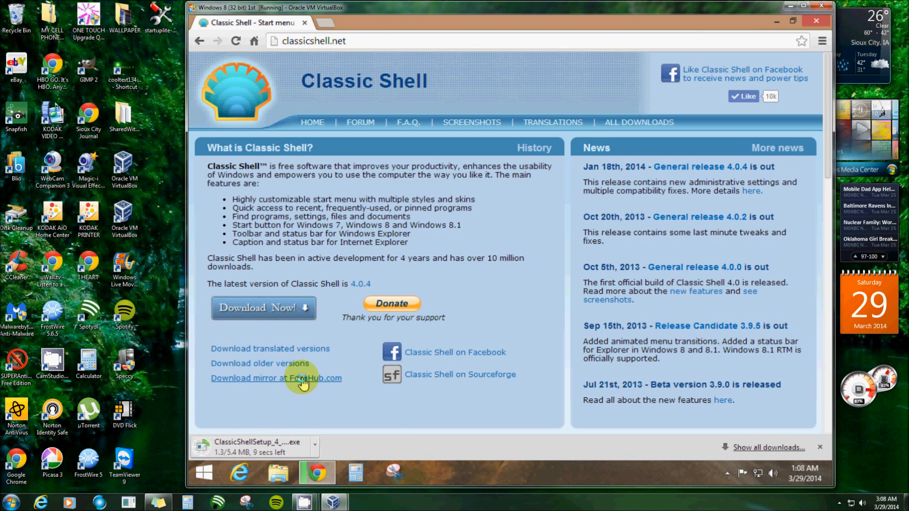
mouse_move(338, 405)
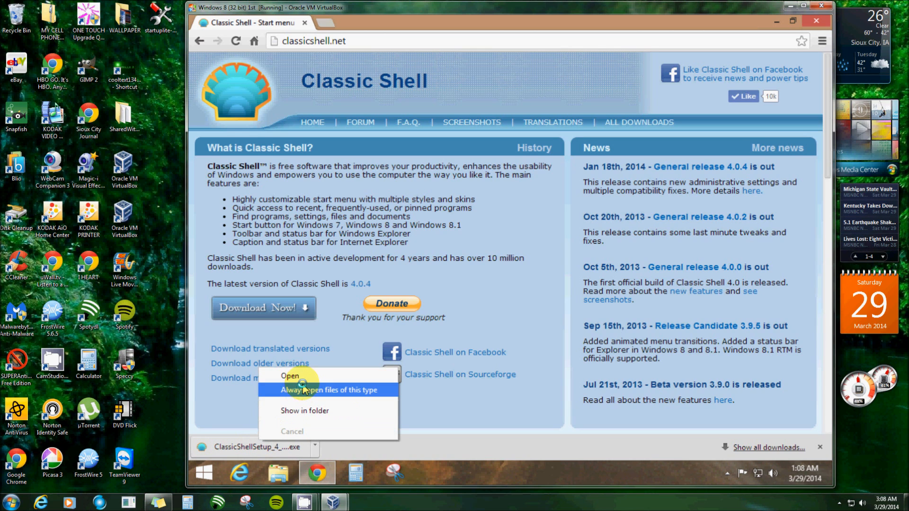
Open the downloaded Classic Shell installer from Chrome's download bar
left_click(289, 375)
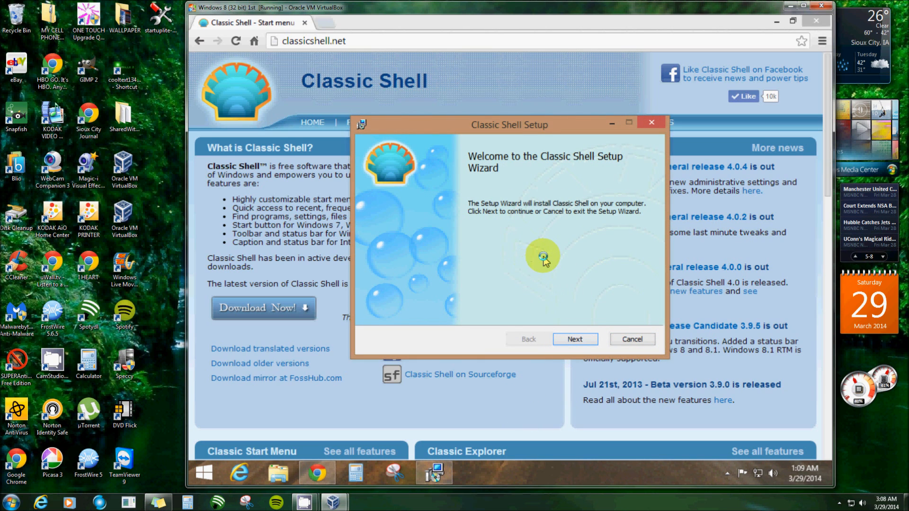
mouse_move(551, 255)
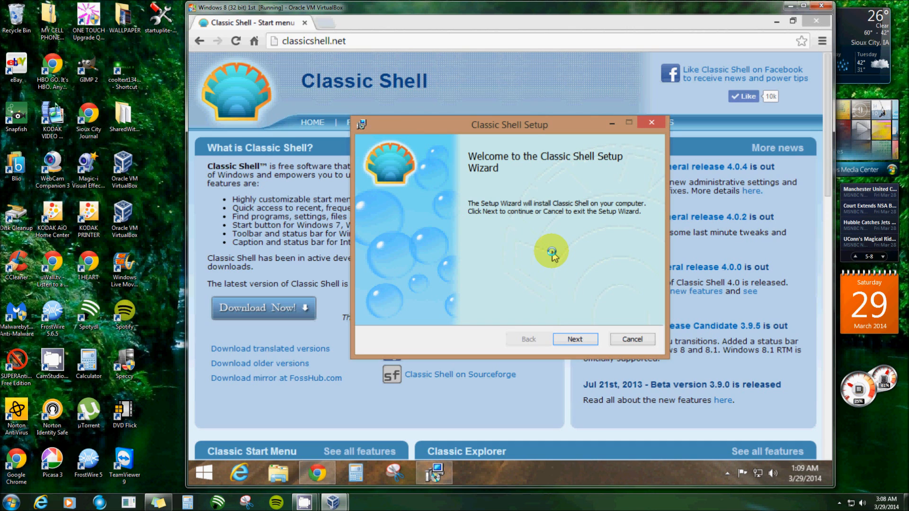
mouse_move(618, 227)
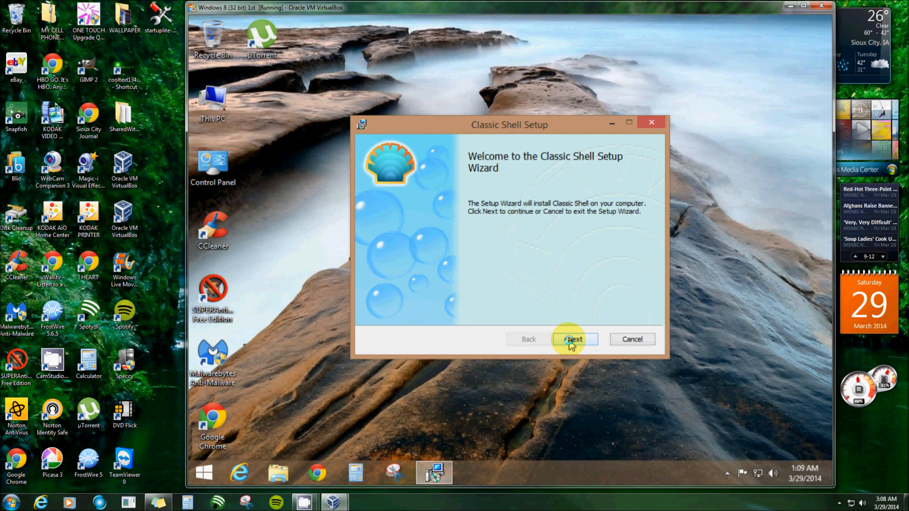
Accept the license, keep all default features, allow UAC, and skip the readme
left_click(574, 339)
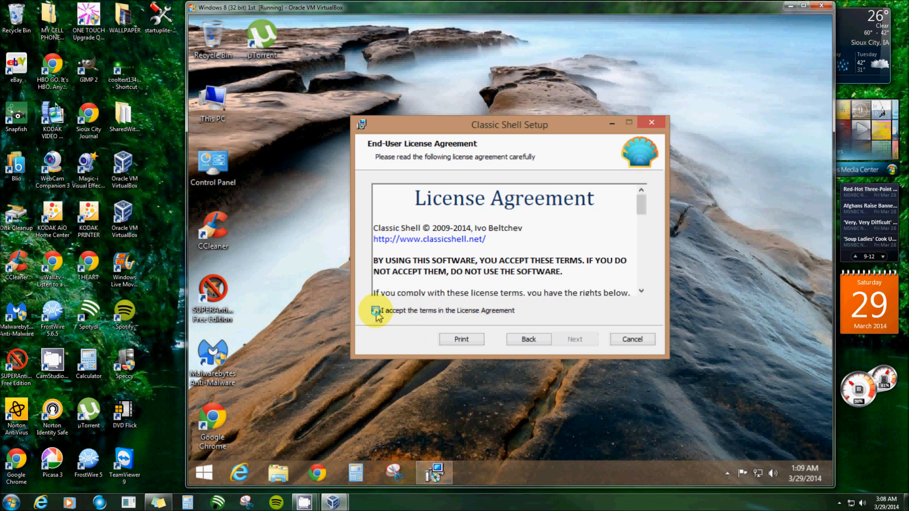
left_click(574, 338)
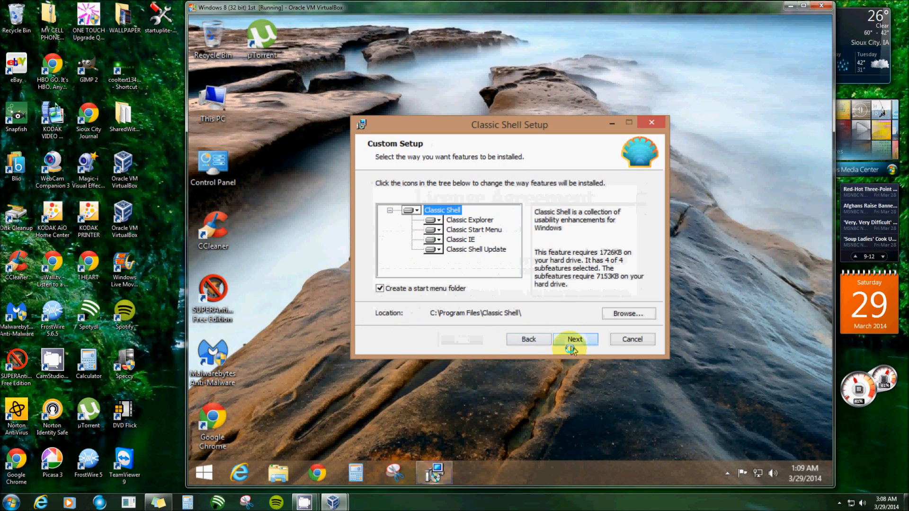
mouse_move(431, 247)
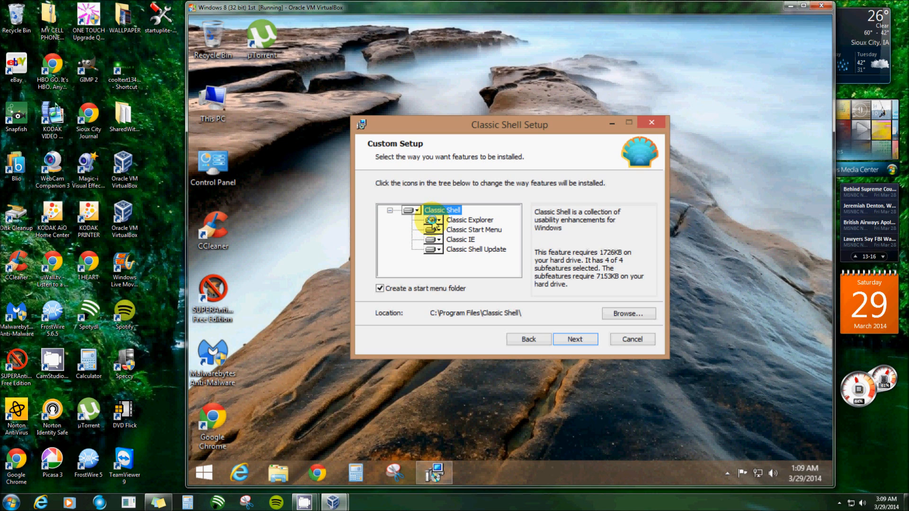
left_click(432, 220)
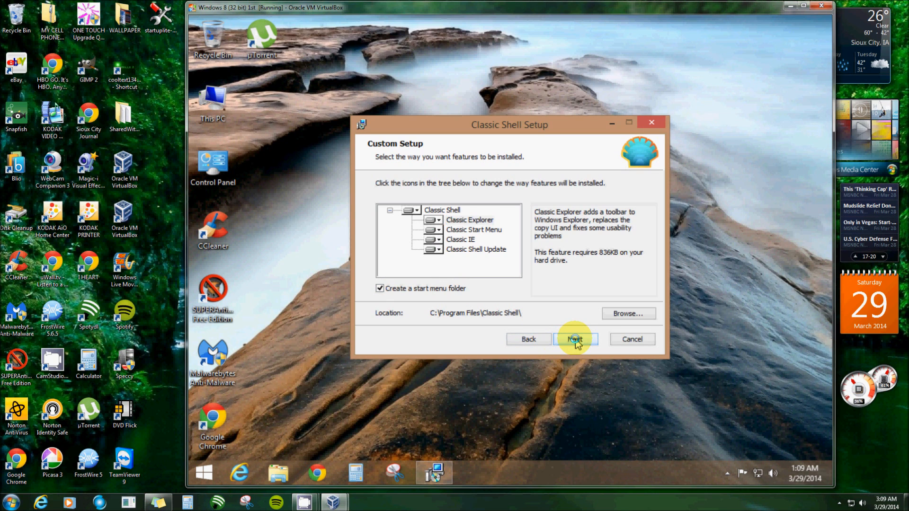
left_click(574, 339)
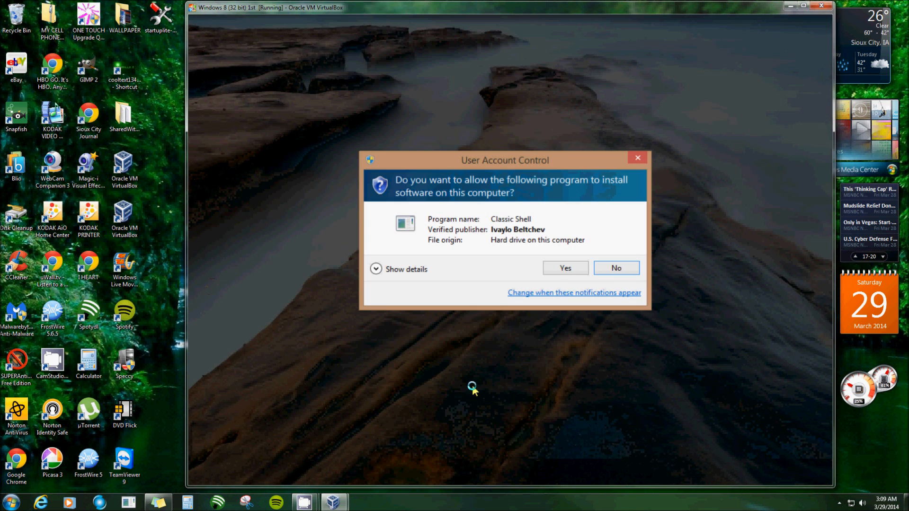
left_click(563, 268)
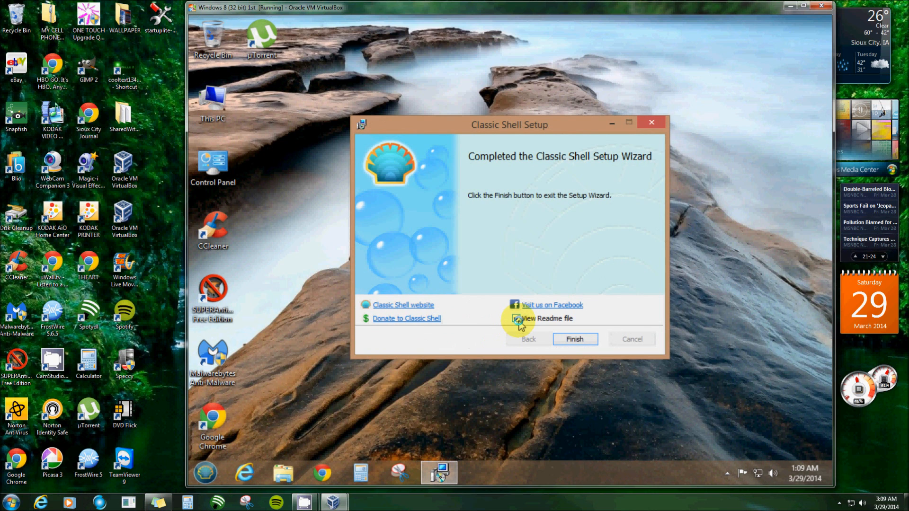
left_click(516, 318)
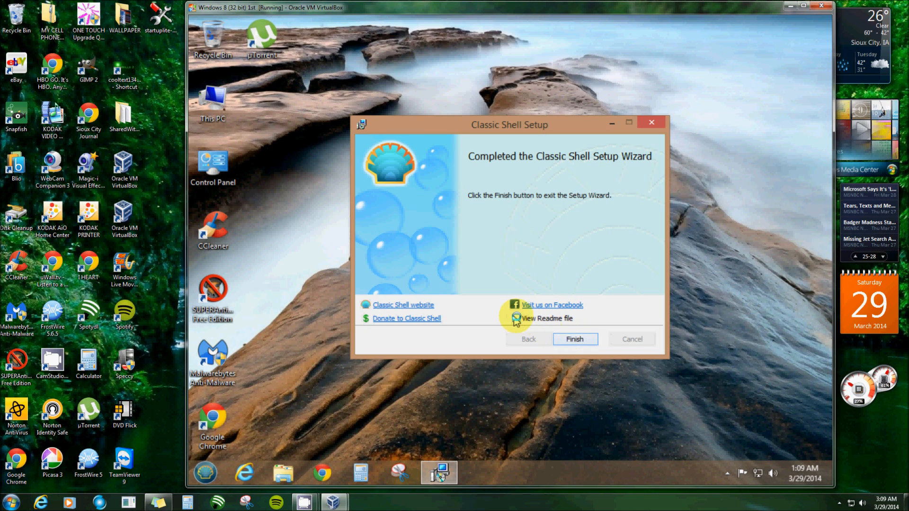
Finish setup and browse All Programs in the new Windows 7-style Start menu
left_click(574, 339)
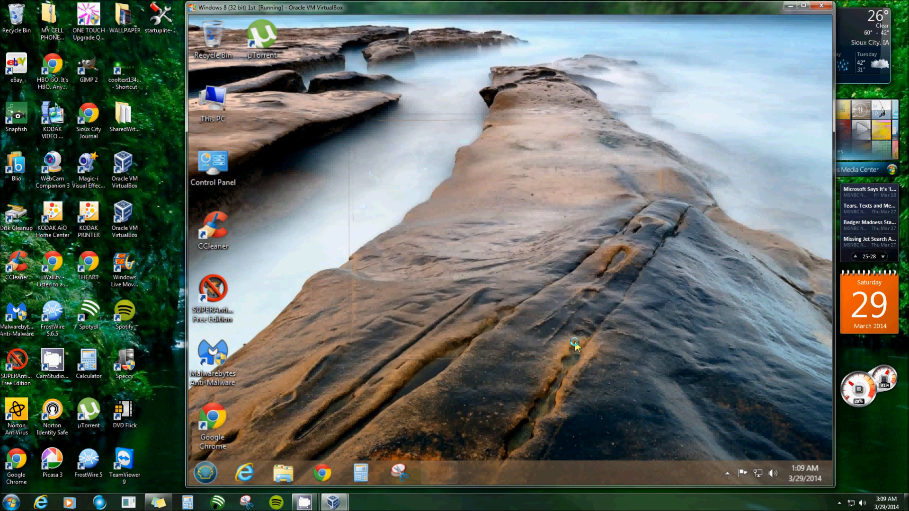
mouse_move(416, 384)
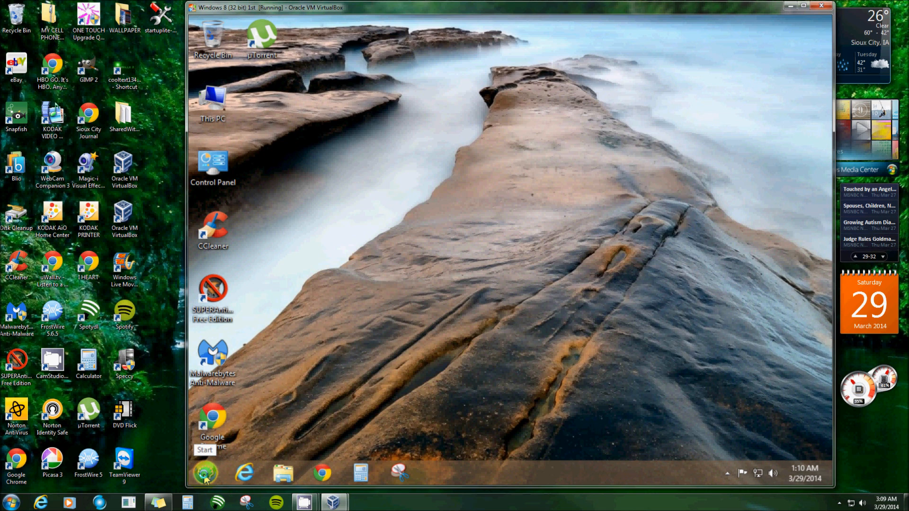
left_click(204, 474)
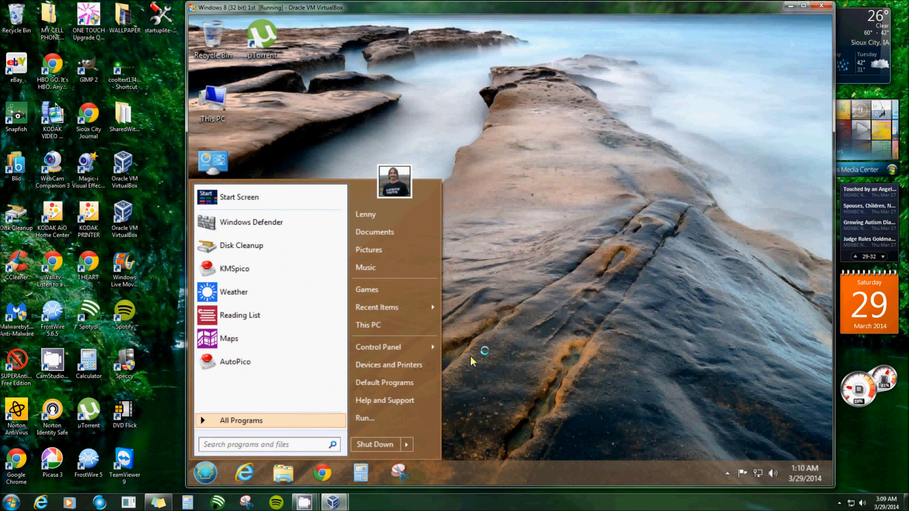
mouse_move(530, 357)
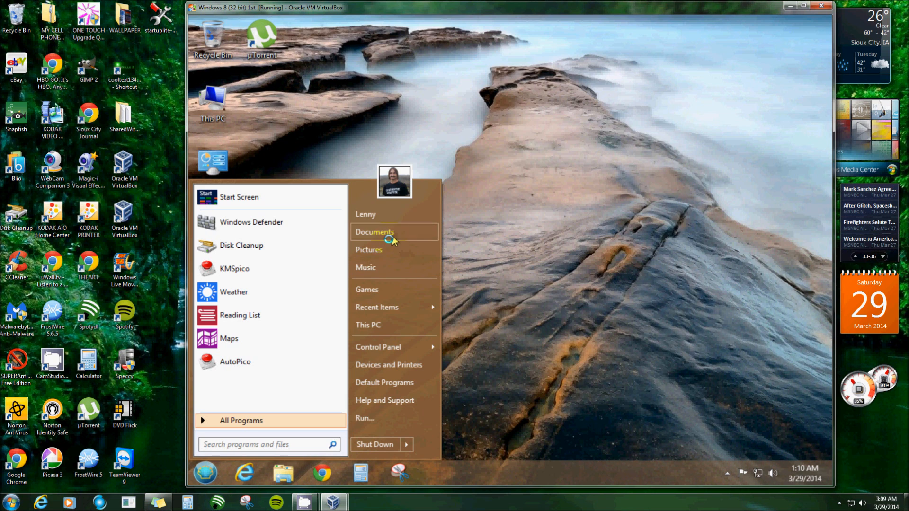
mouse_move(369, 250)
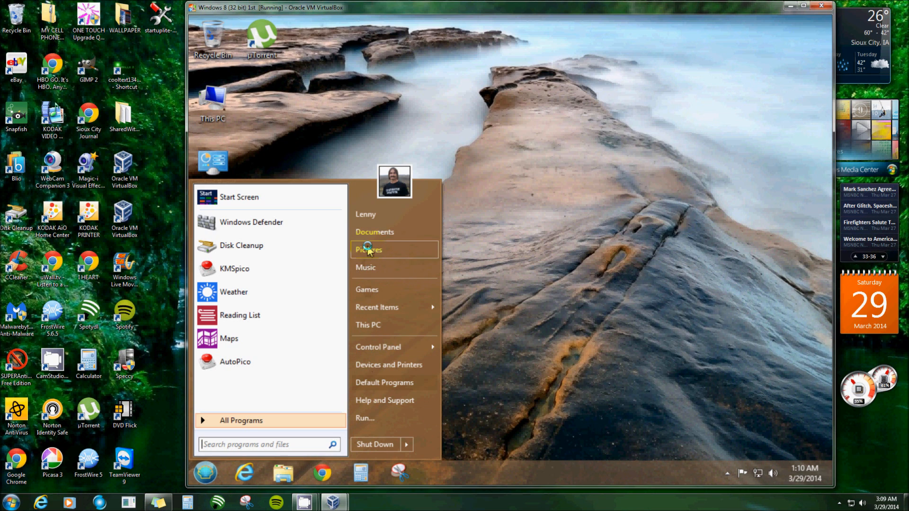
left_click(241, 420)
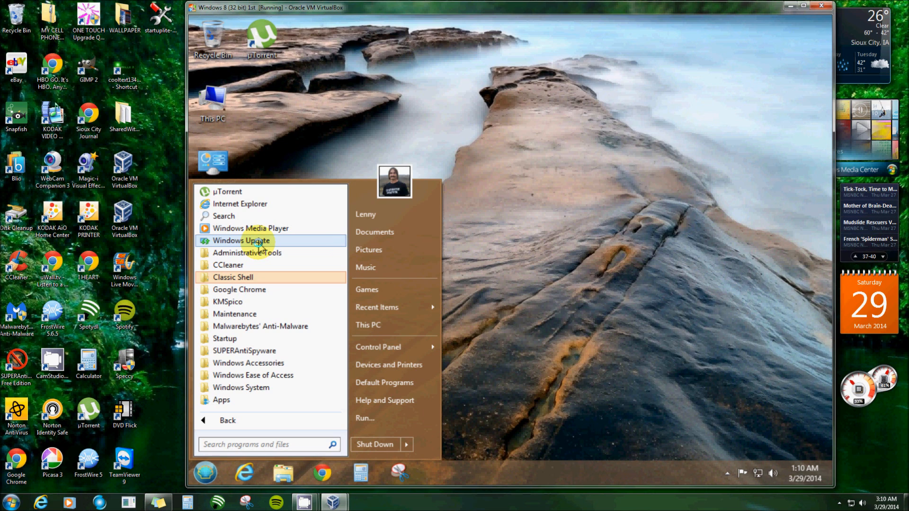
mouse_move(263, 410)
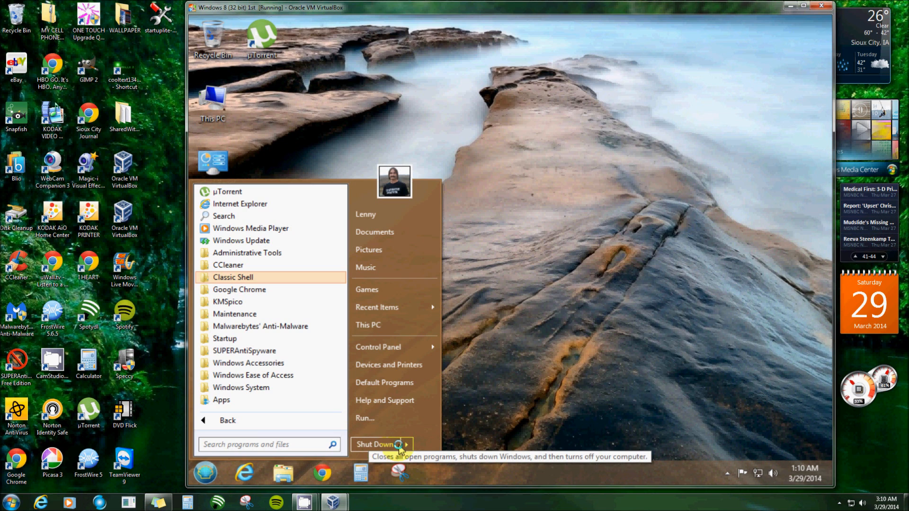
left_click(406, 444)
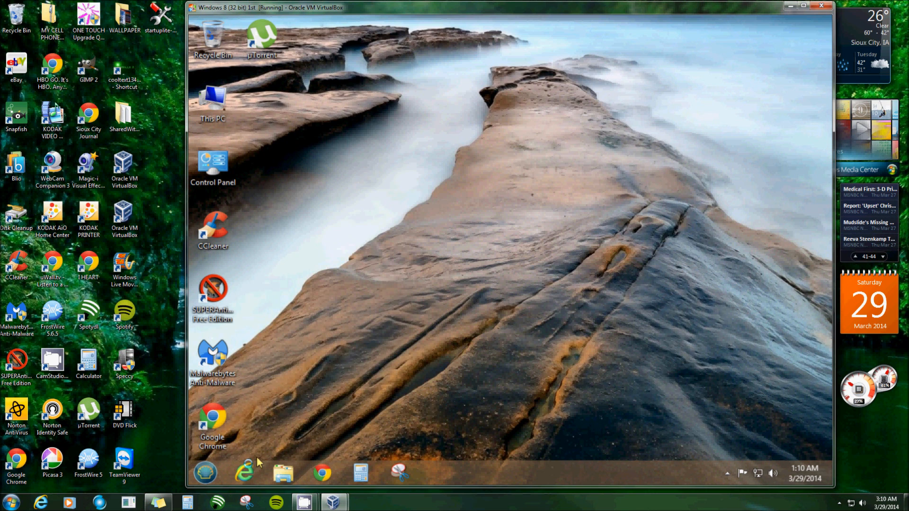
Switch the Start menu to the classic single-column style and check the result
right_click(204, 474)
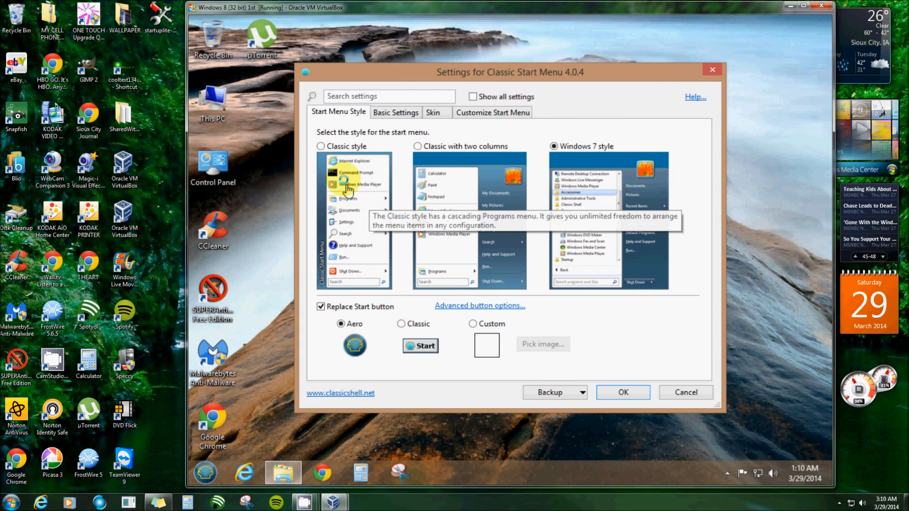
left_click(322, 146)
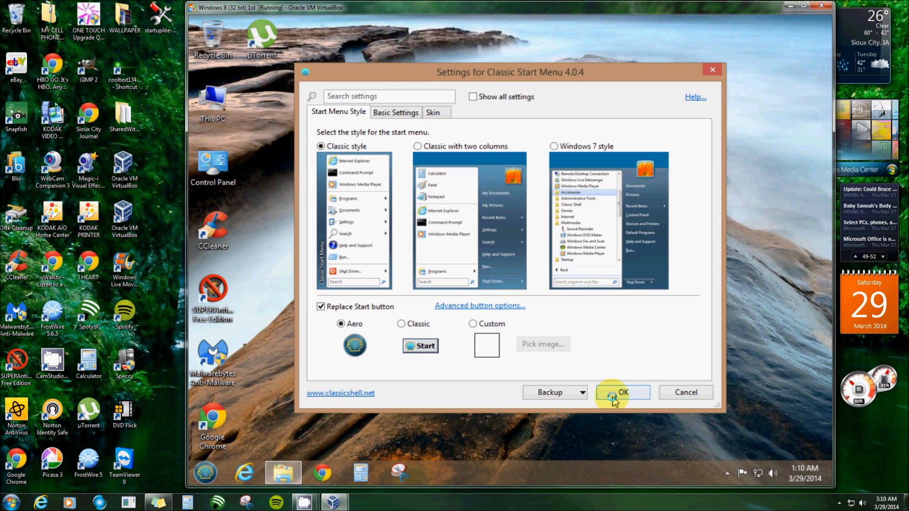
left_click(622, 392)
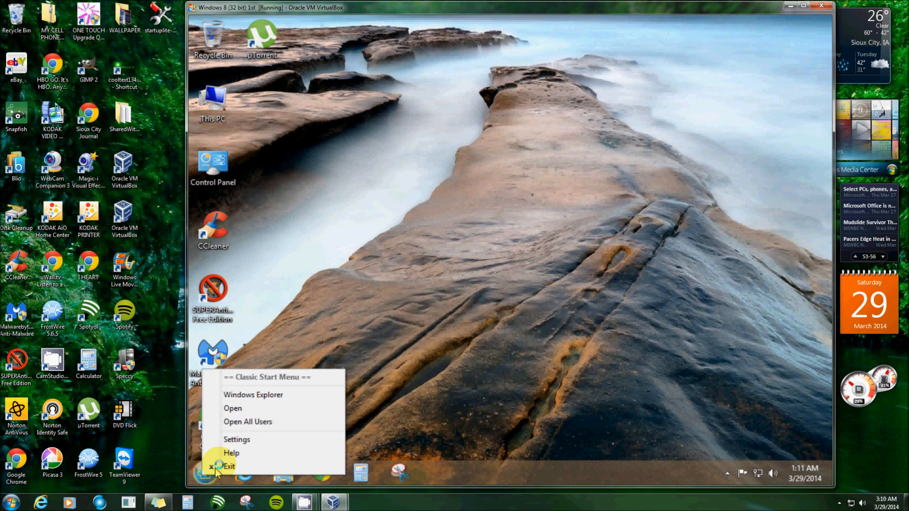
left_click(236, 439)
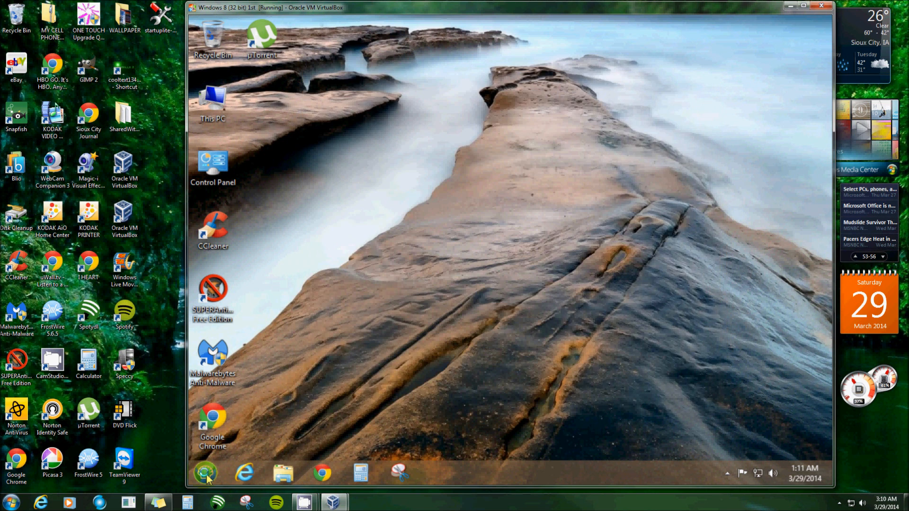
left_click(204, 474)
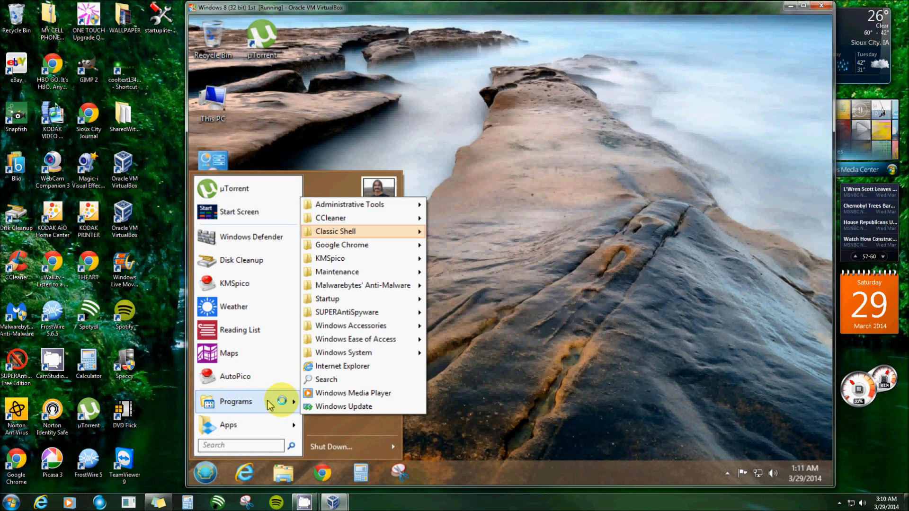
mouse_move(354, 339)
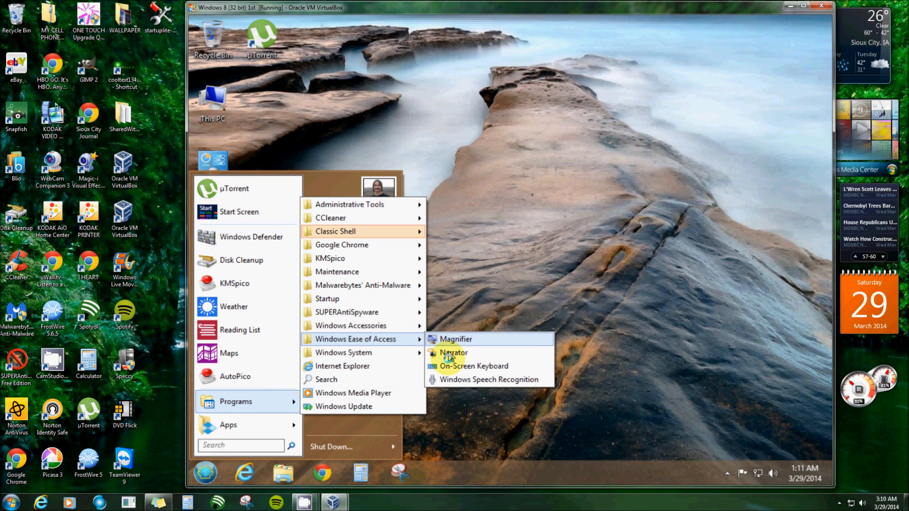
left_click(616, 269)
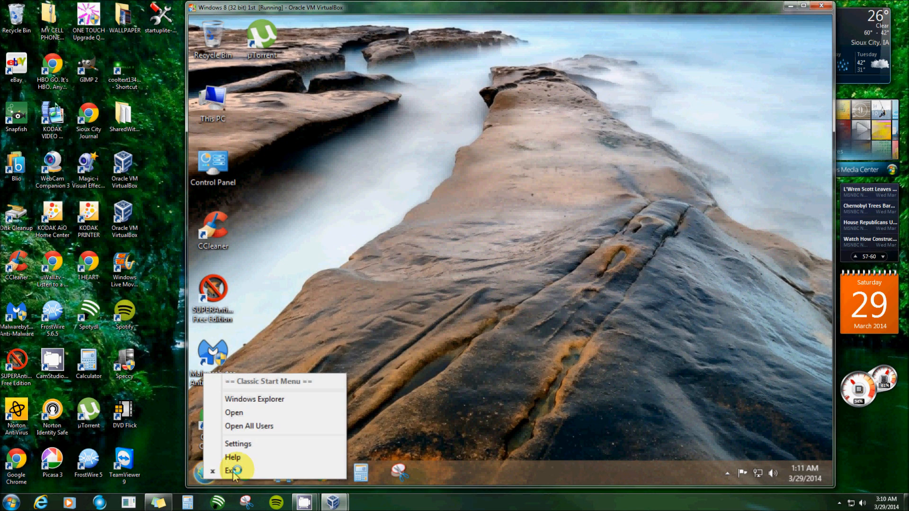
Choose Windows 7 style in Classic Start Menu settings and stop replacing the Start button
left_click(238, 443)
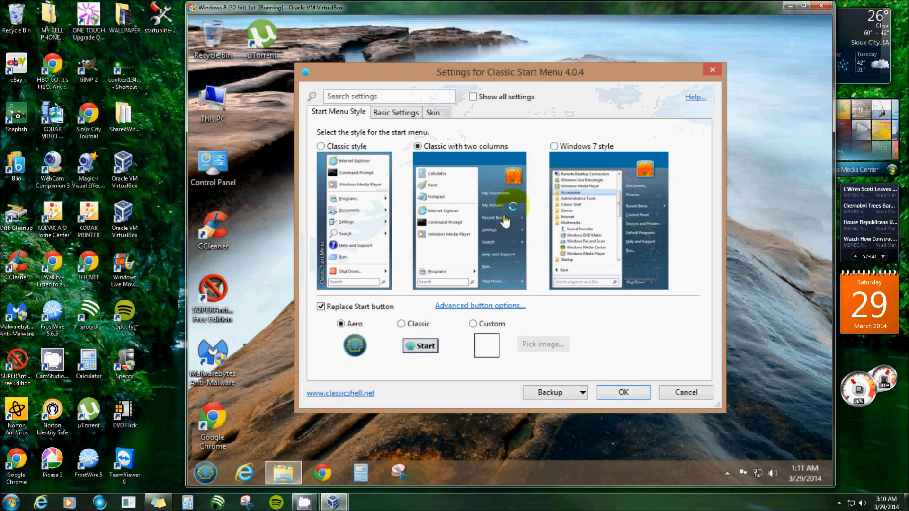
left_click(555, 146)
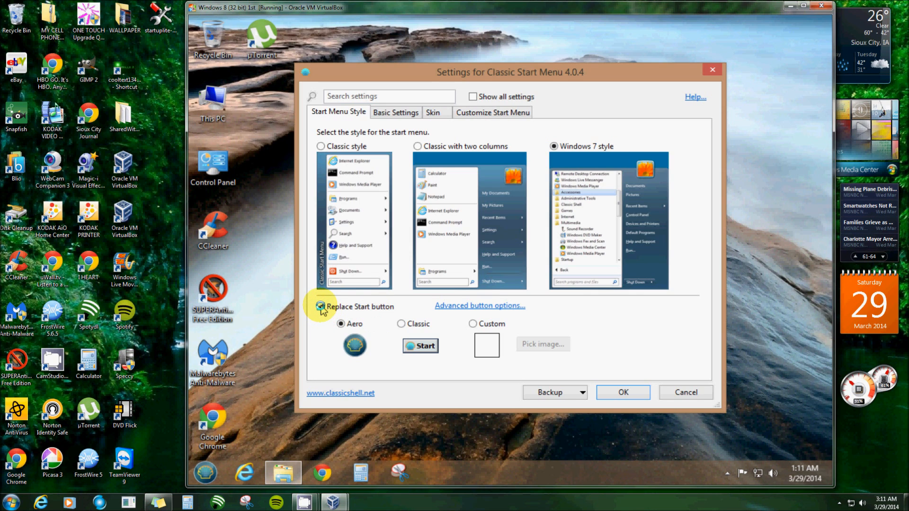
left_click(320, 306)
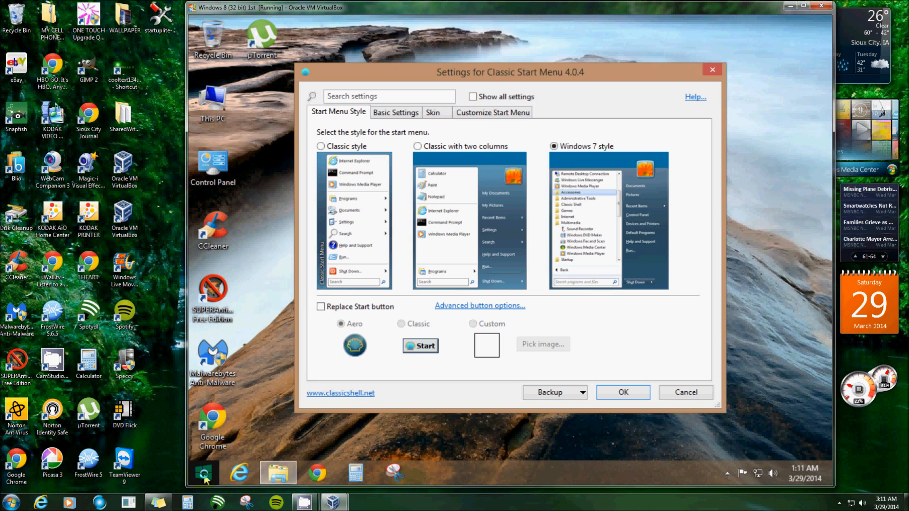
left_click(204, 473)
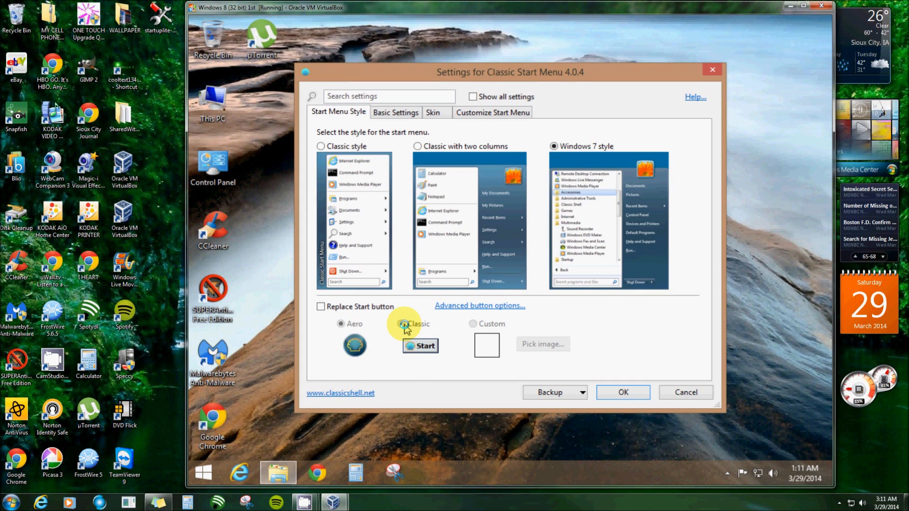
Replace the Start button again, try the Classic looks, and settle on the Aero orb
left_click(341, 324)
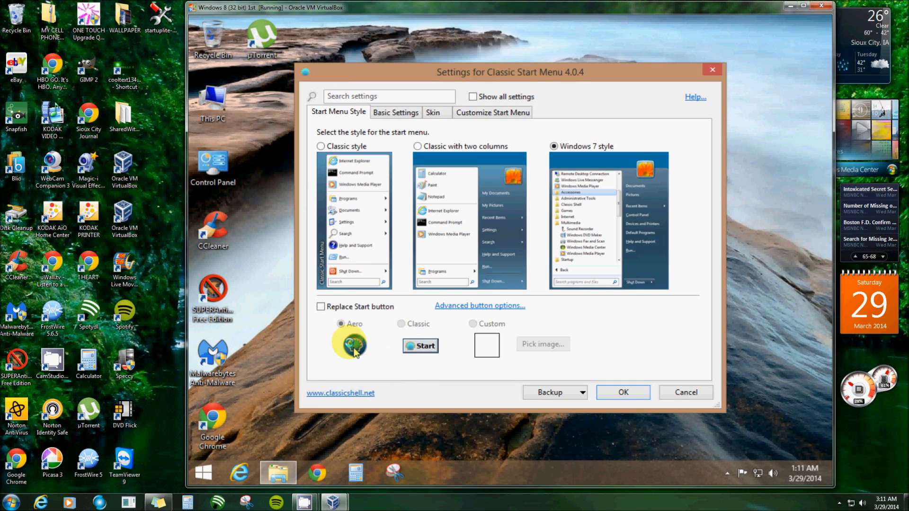
left_click(320, 306)
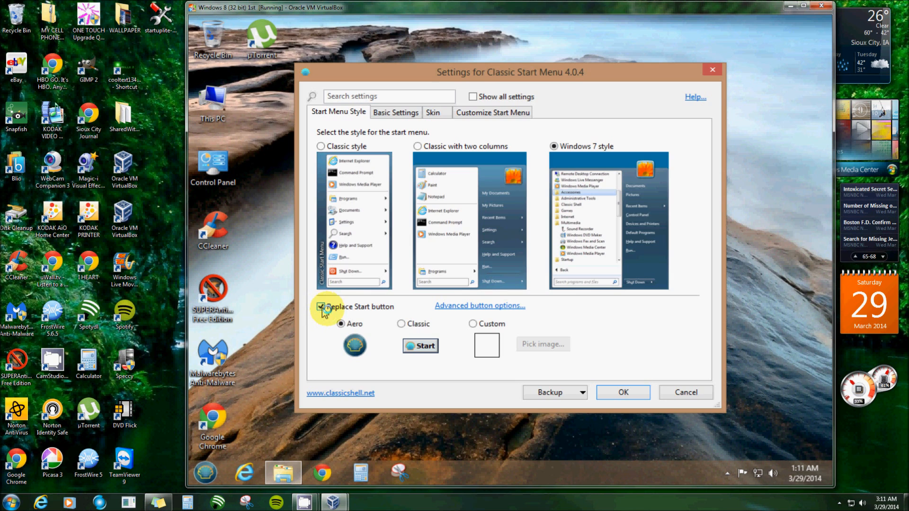
left_click(403, 324)
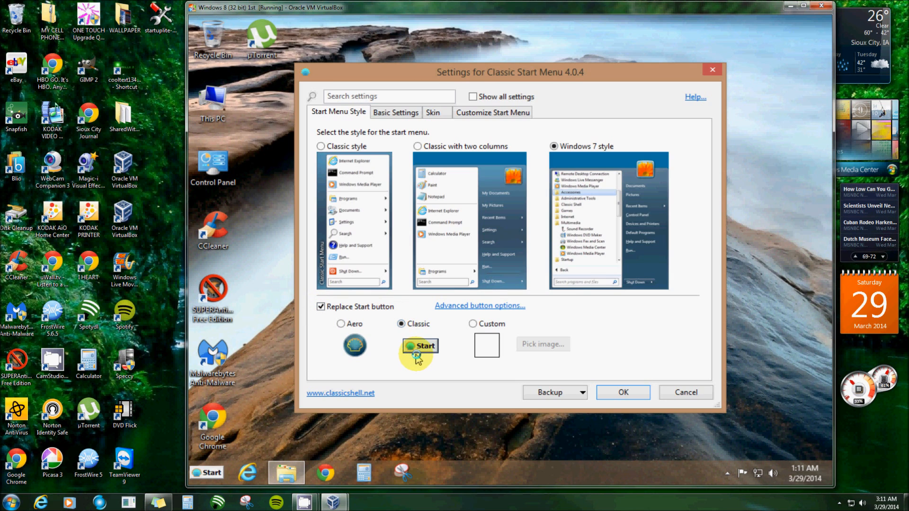
left_click(206, 472)
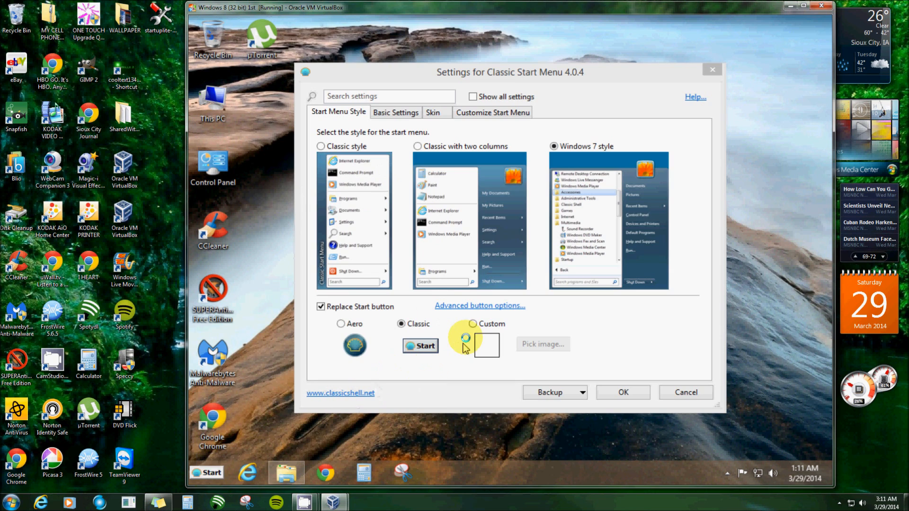
left_click(473, 323)
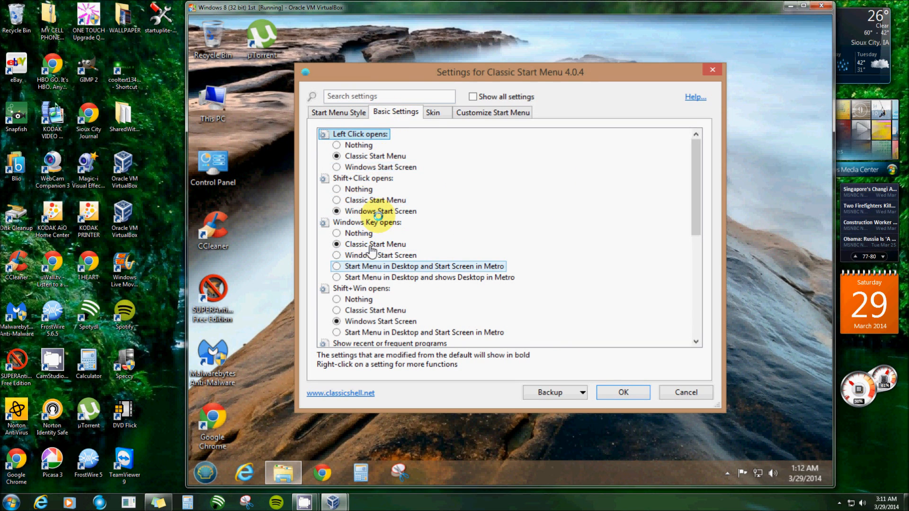
Browse the Skin and Customize Start Menu tabs, then return to Start Menu Style
left_click(432, 111)
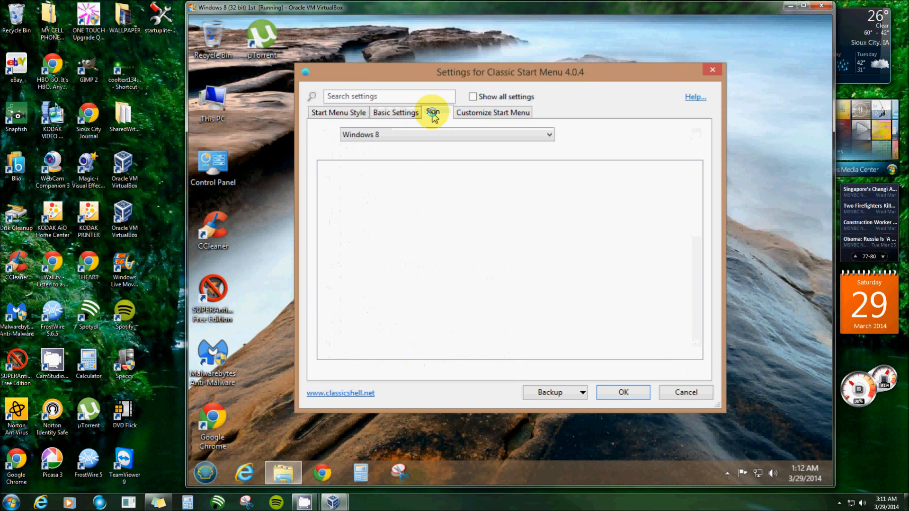
left_click(492, 111)
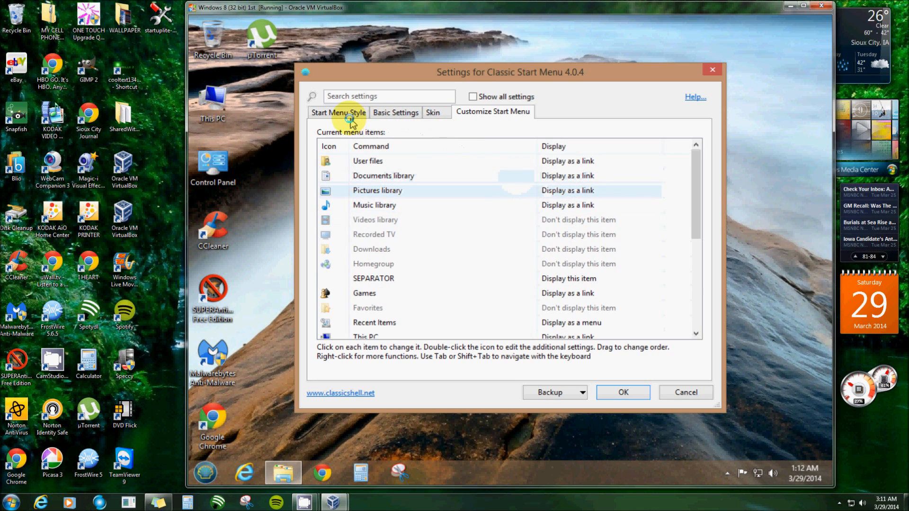
left_click(338, 112)
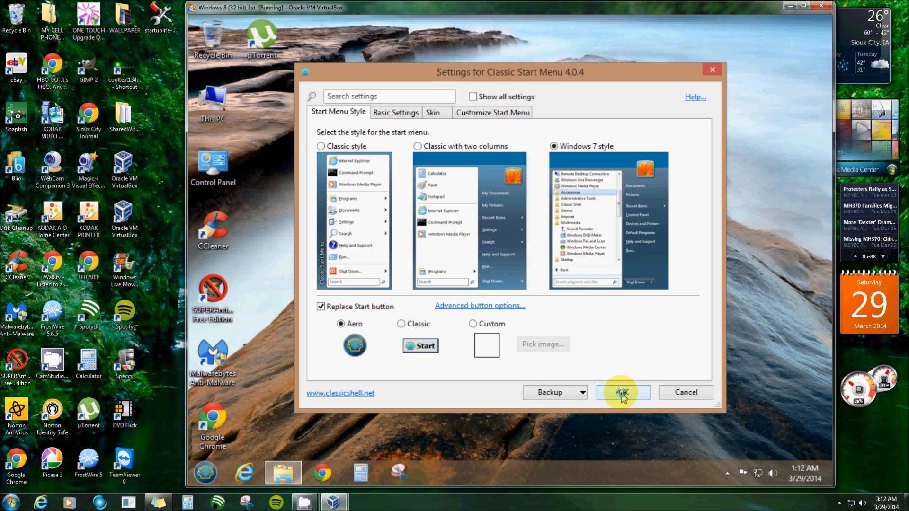
Save the Classic Shell settings with OK, then open and dismiss the Windows 8 charms bar
left_click(622, 392)
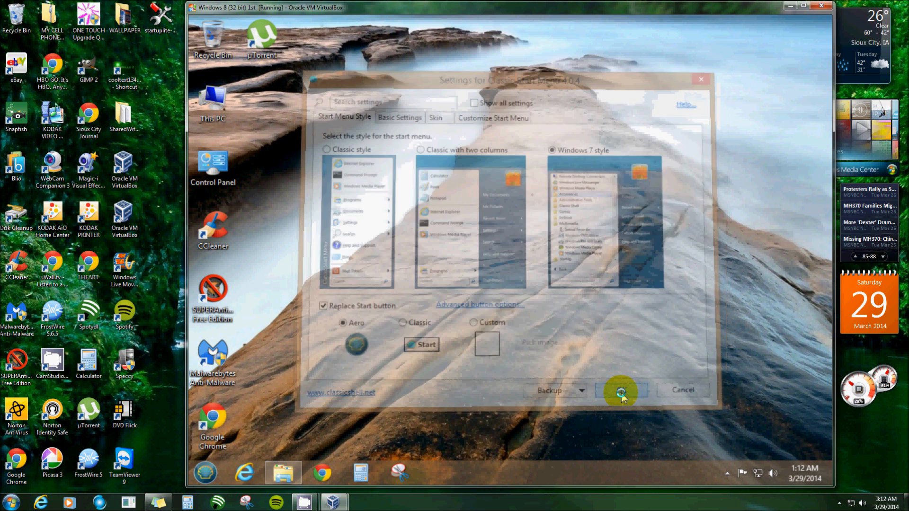
left_click(620, 389)
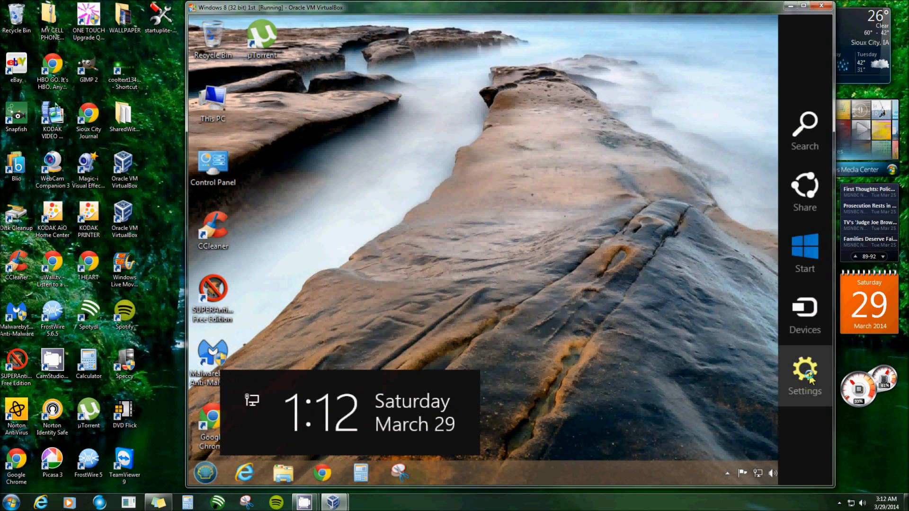
left_click(803, 374)
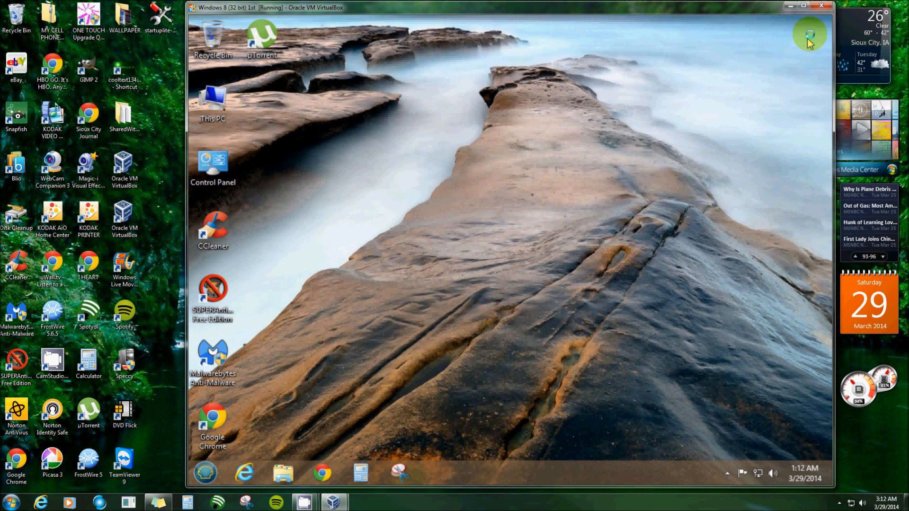
mouse_move(816, 75)
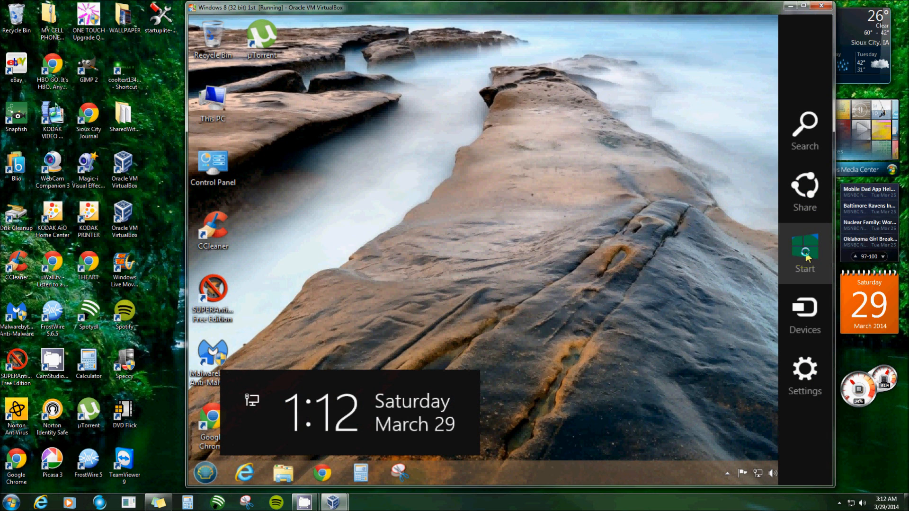
left_click(803, 254)
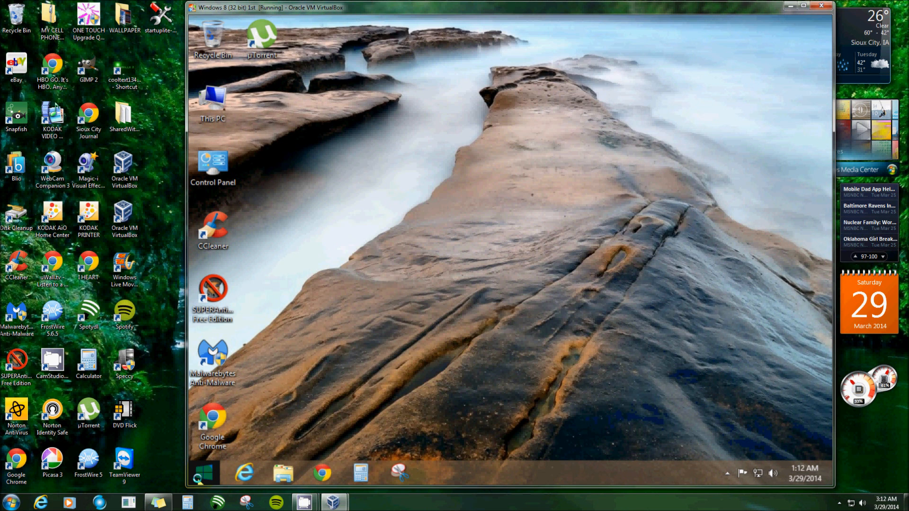
Open, close, and reopen the Windows 7-style Start menu from the Aero orb
left_click(204, 472)
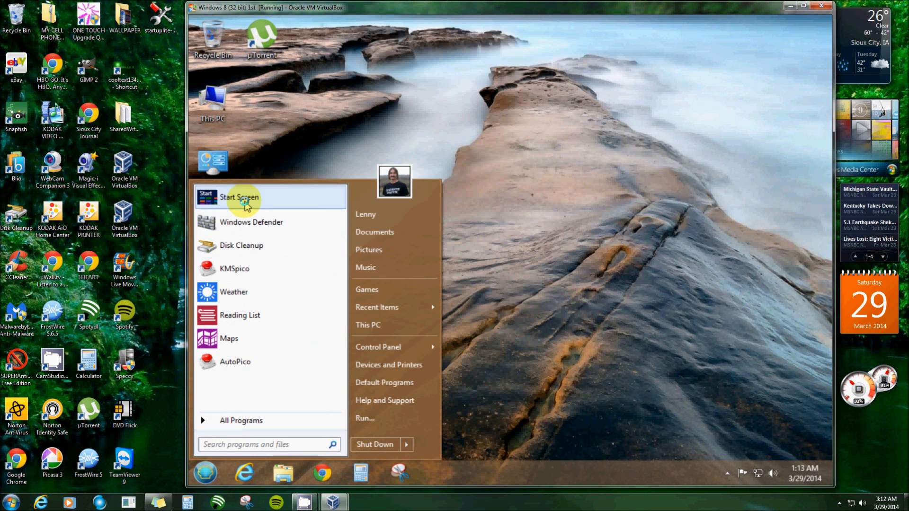
left_click(240, 198)
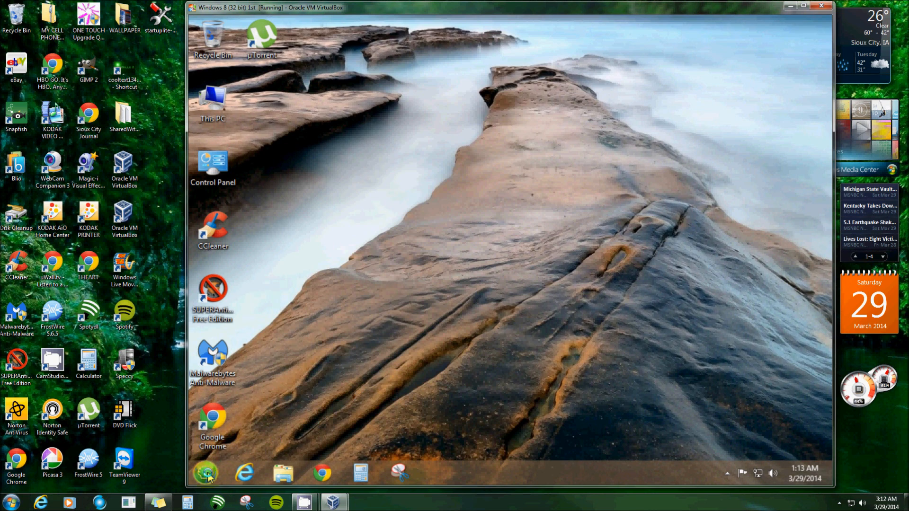
left_click(204, 472)
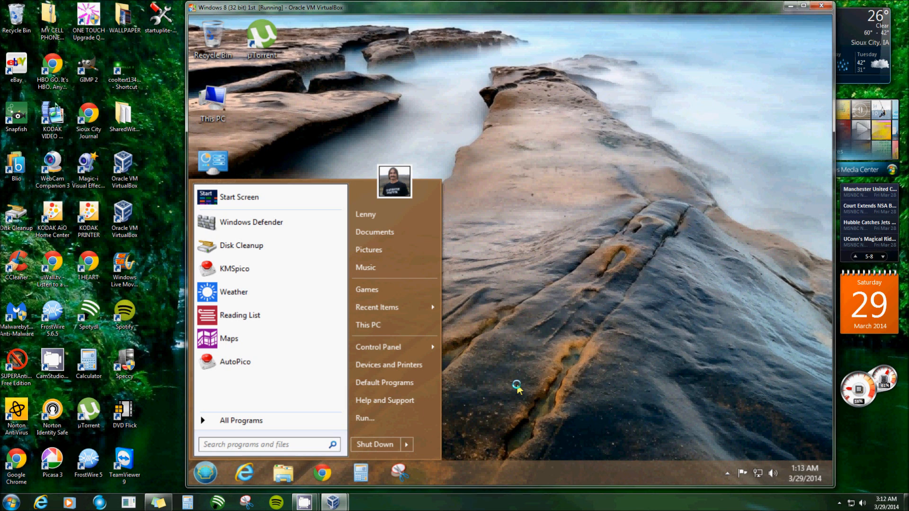
Search 'add' to open Add or remove programs and right-click Classic Shell for uninstall
type("add or")
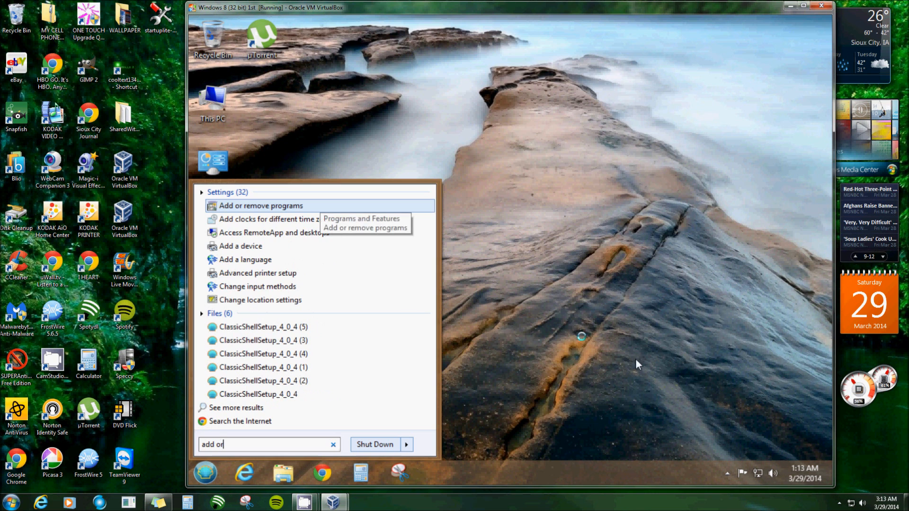
left_click(259, 206)
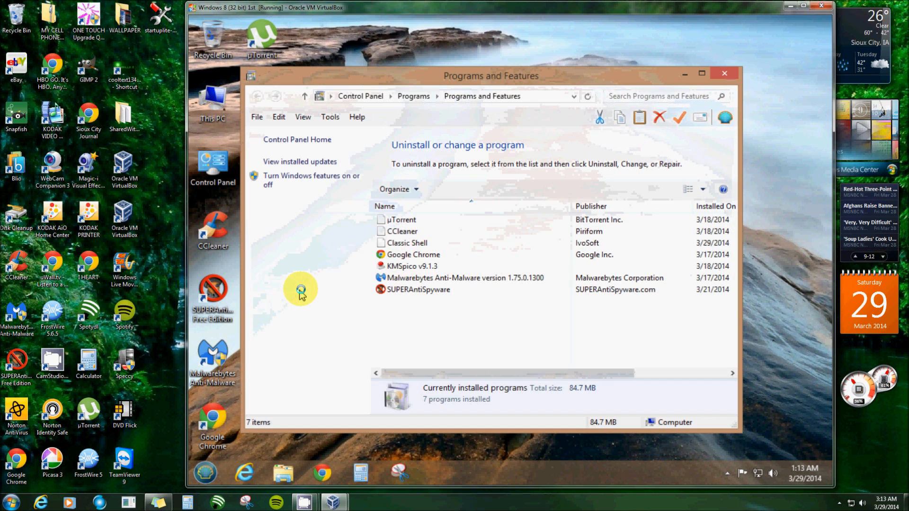
left_click(406, 243)
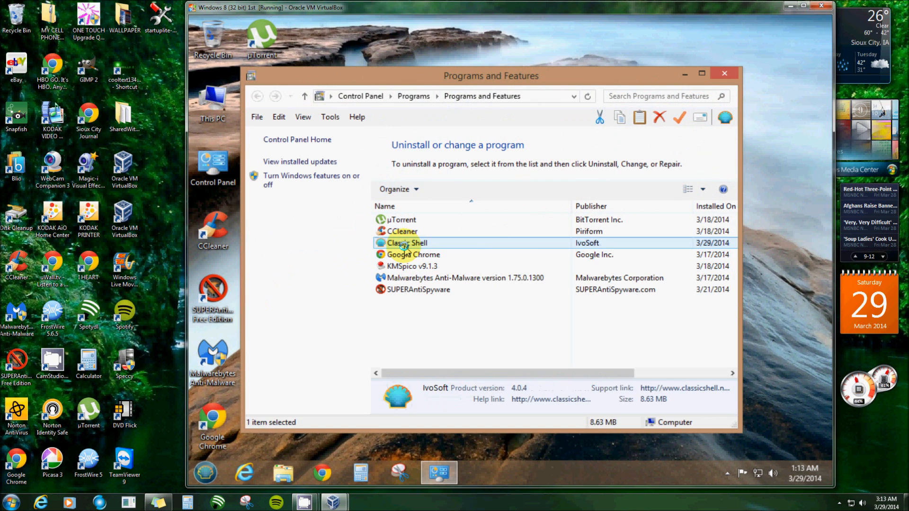
right_click(406, 243)
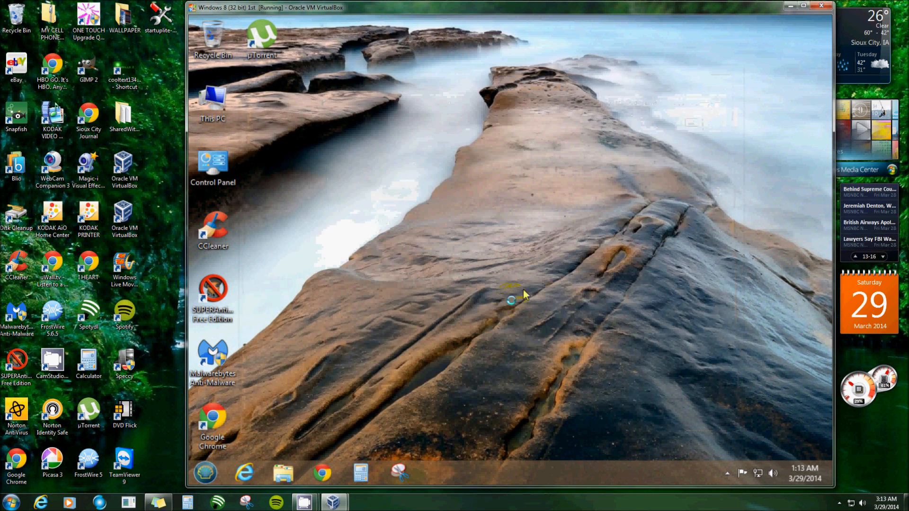
mouse_move(447, 317)
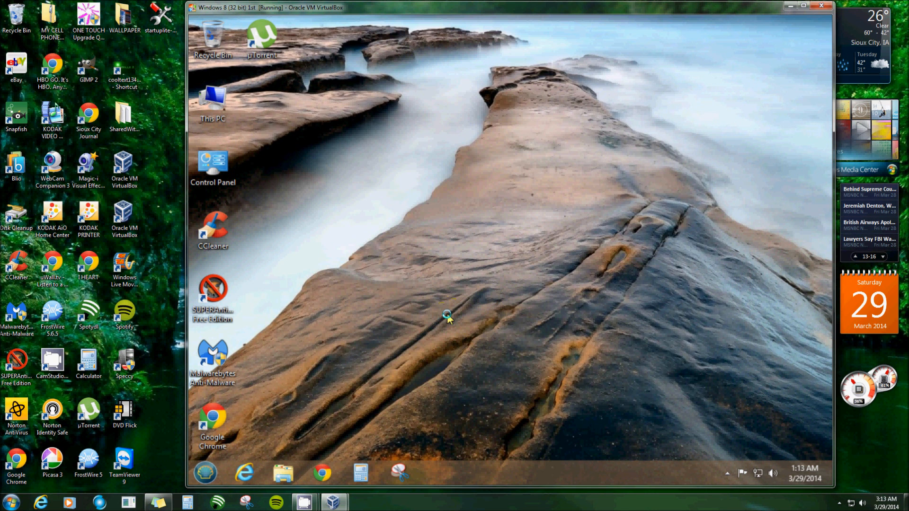